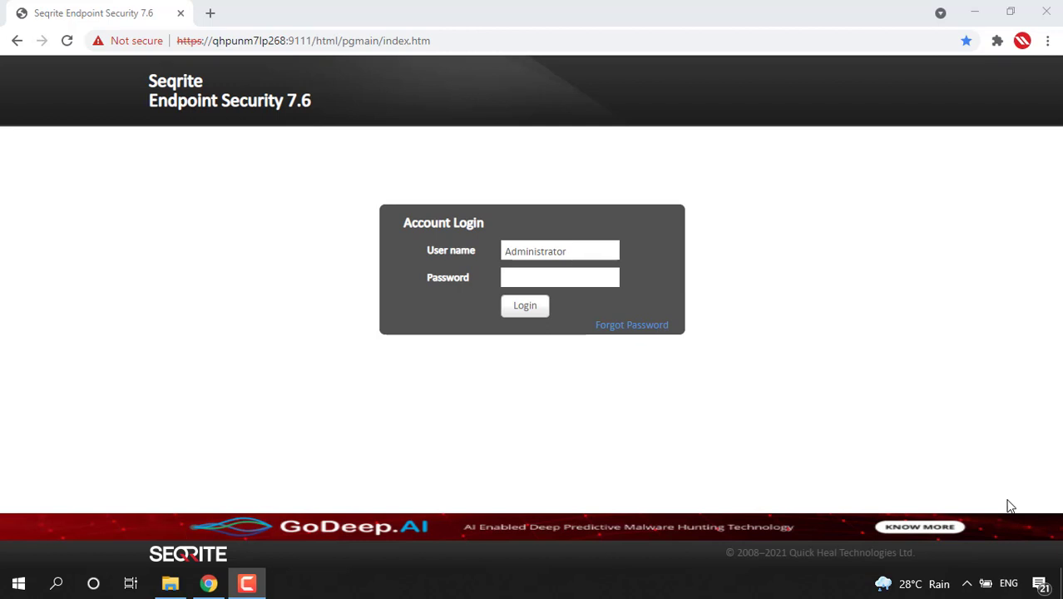
mouse_move(773, 542)
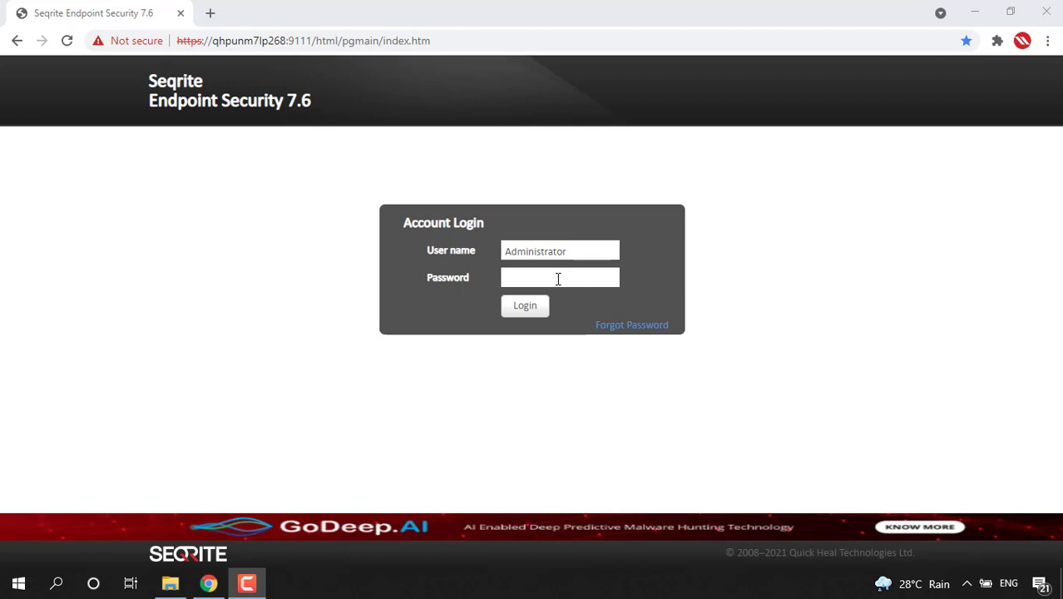
Enter the administrator password on the console login form
type("•••")
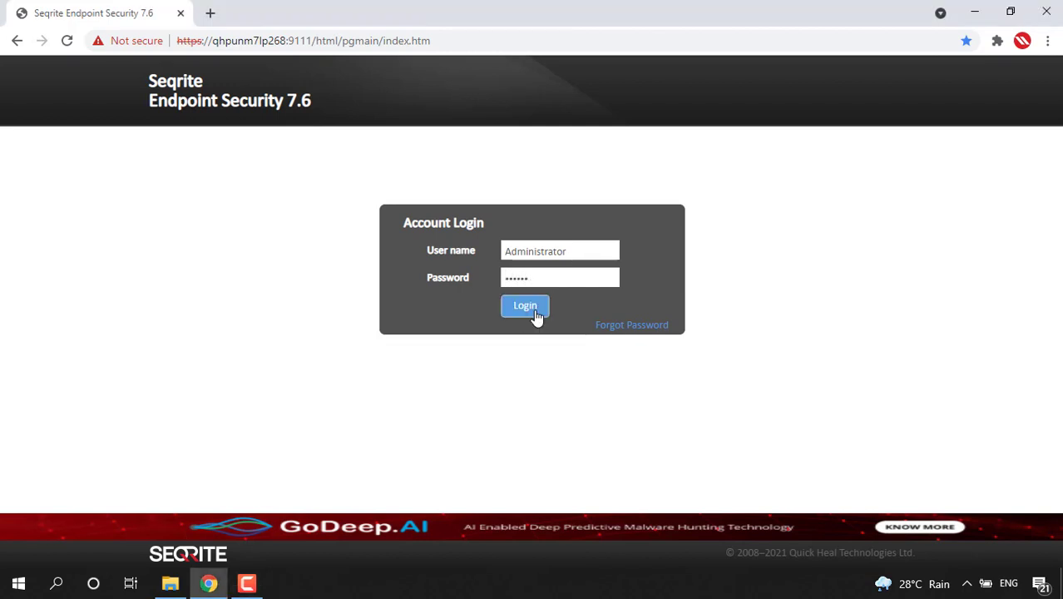
Log in as Administrator and go to Admin Settings
left_click(525, 306)
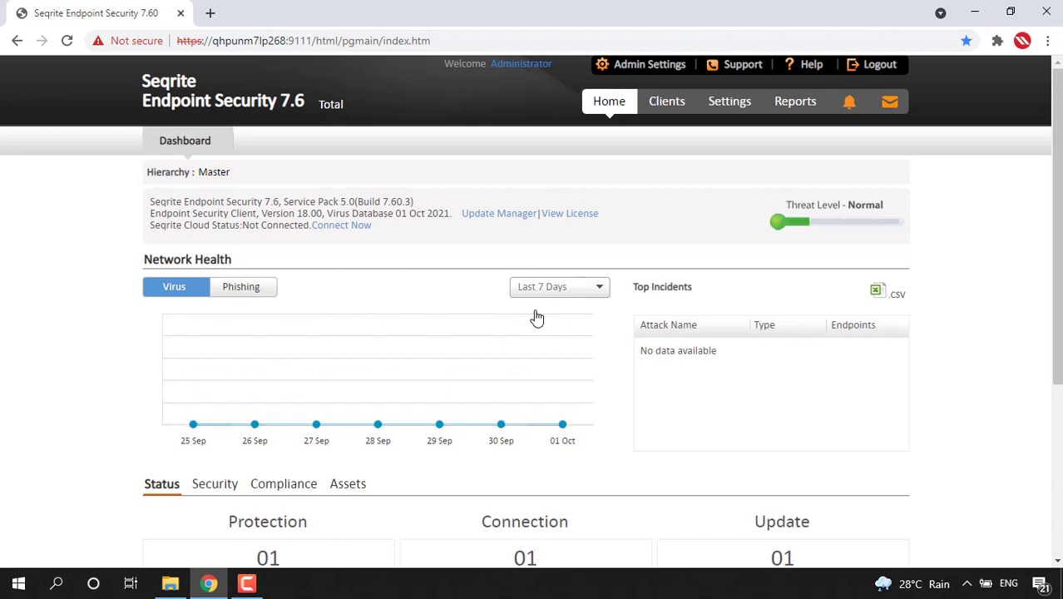
mouse_move(650, 64)
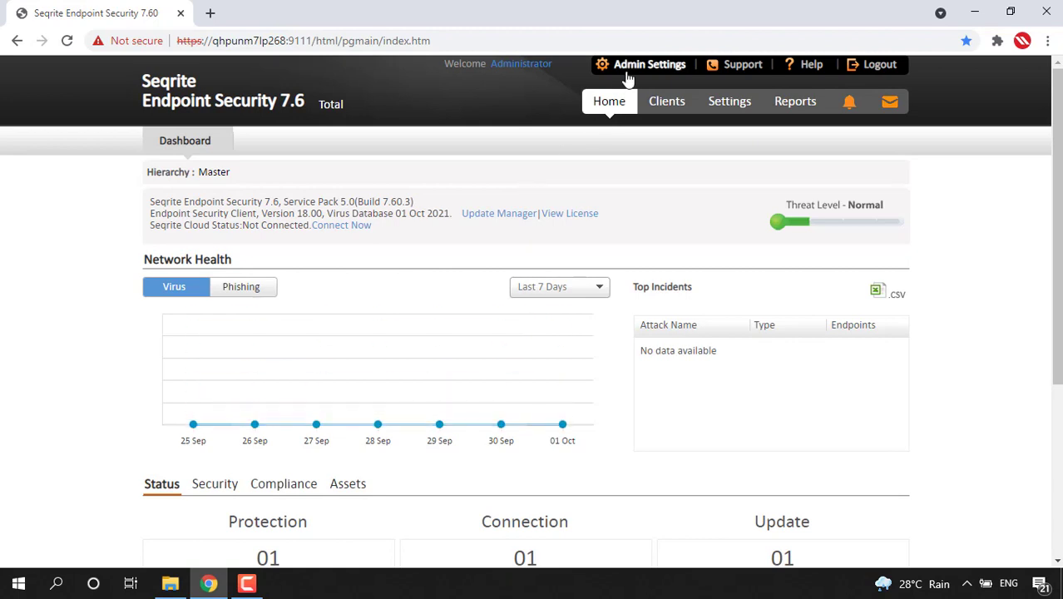
left_click(648, 63)
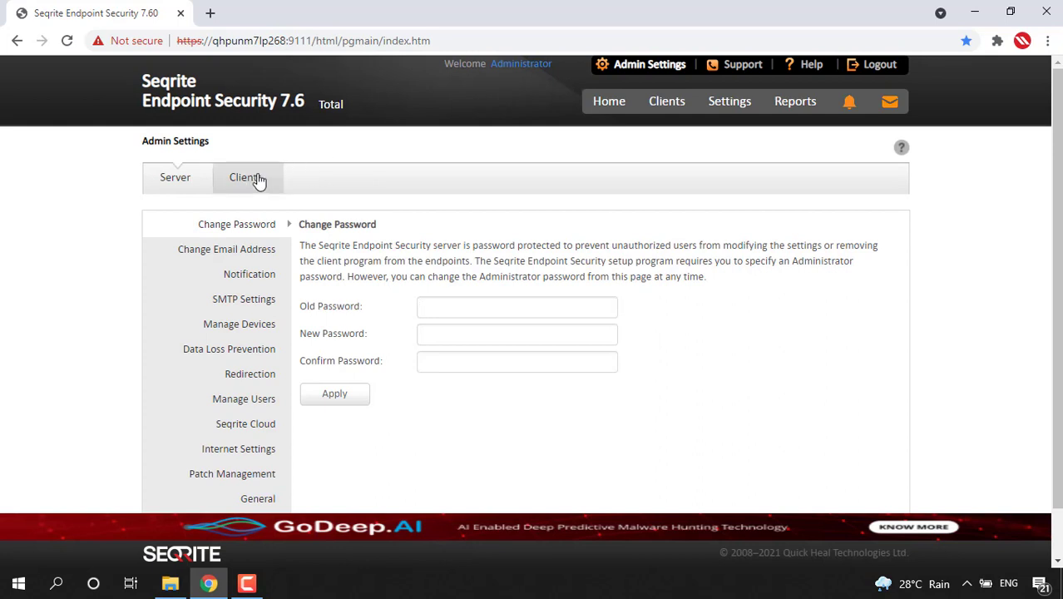
Show the Clients settings with the Client Installation path and scan options
left_click(246, 177)
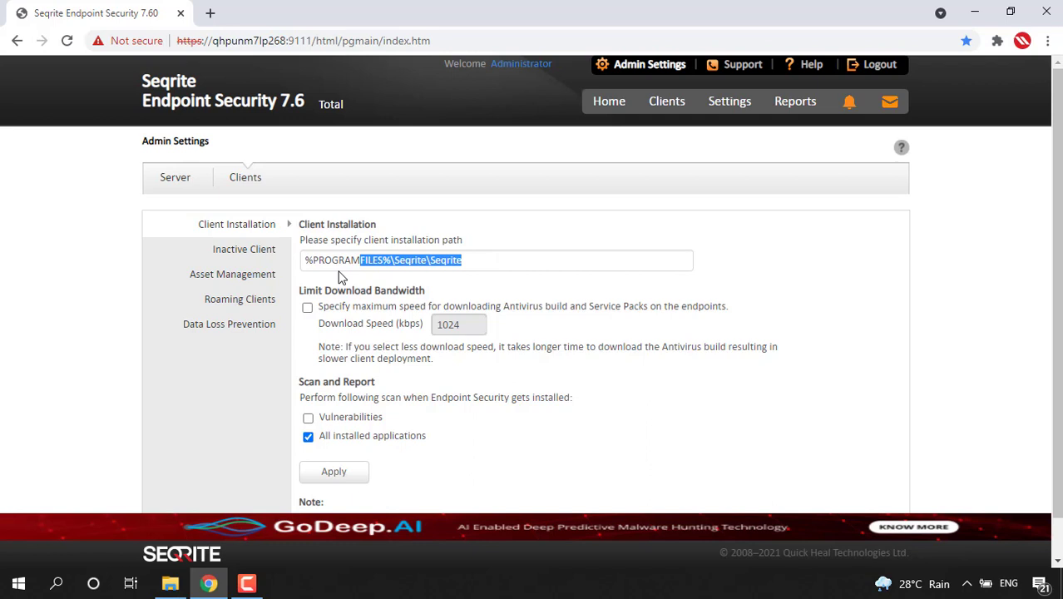
Replace the default client installation path with D:\Seqrite
type("D")
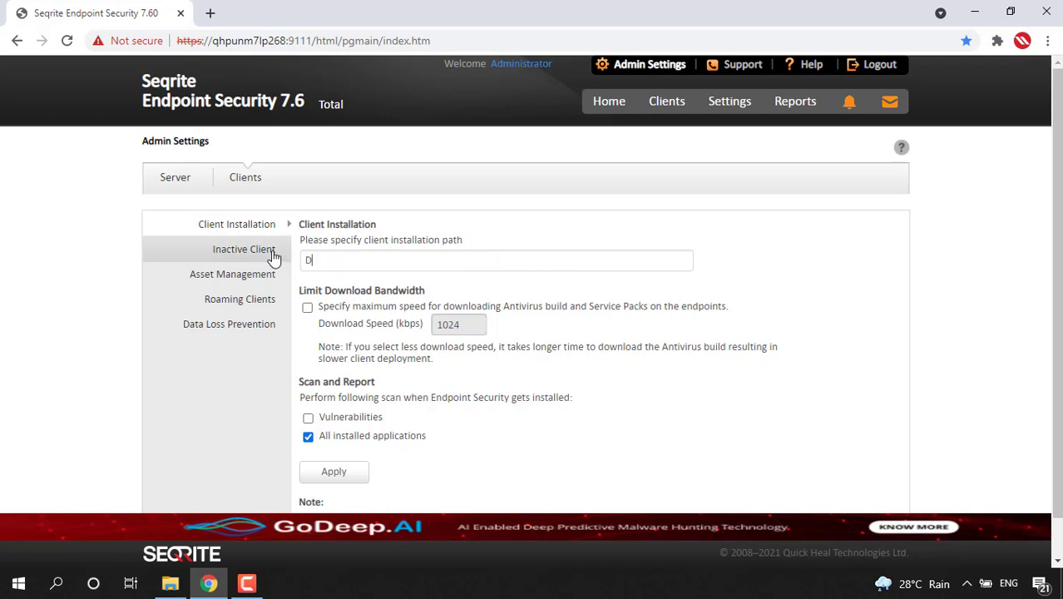
type(":\\")
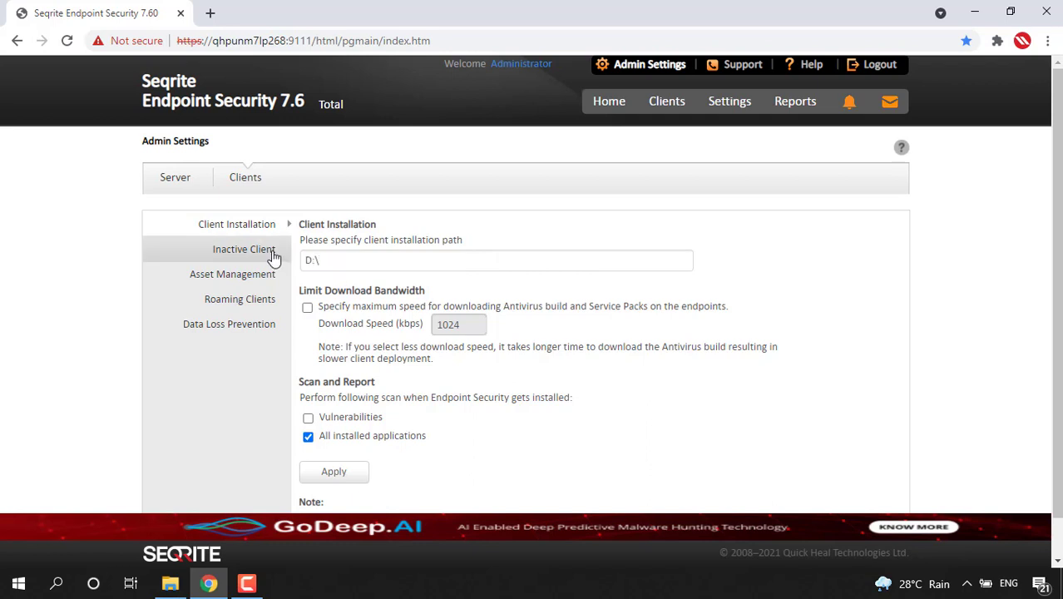
type("Seqrite")
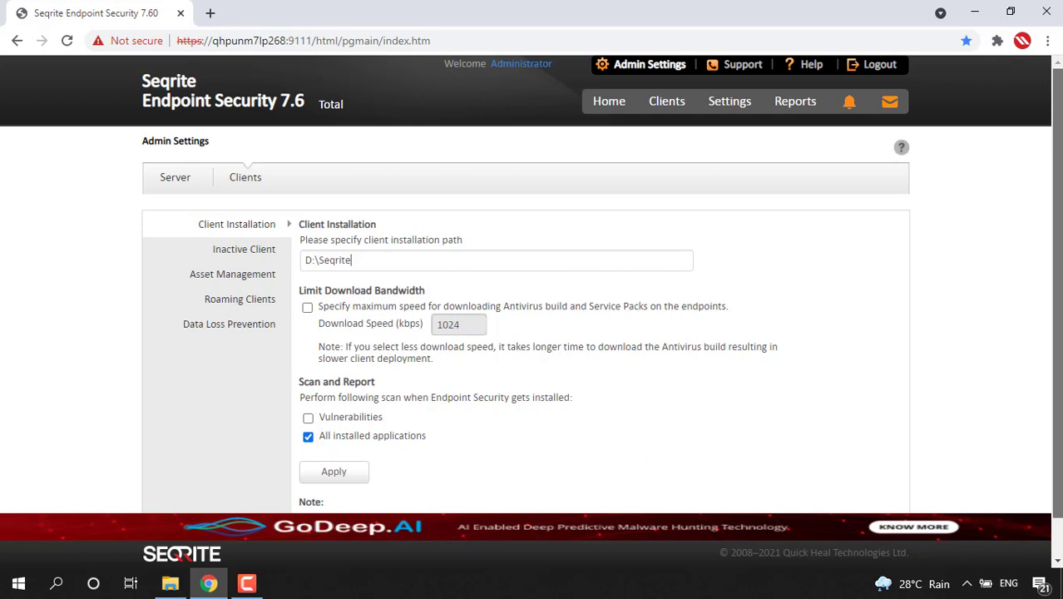
scroll("down", 3)
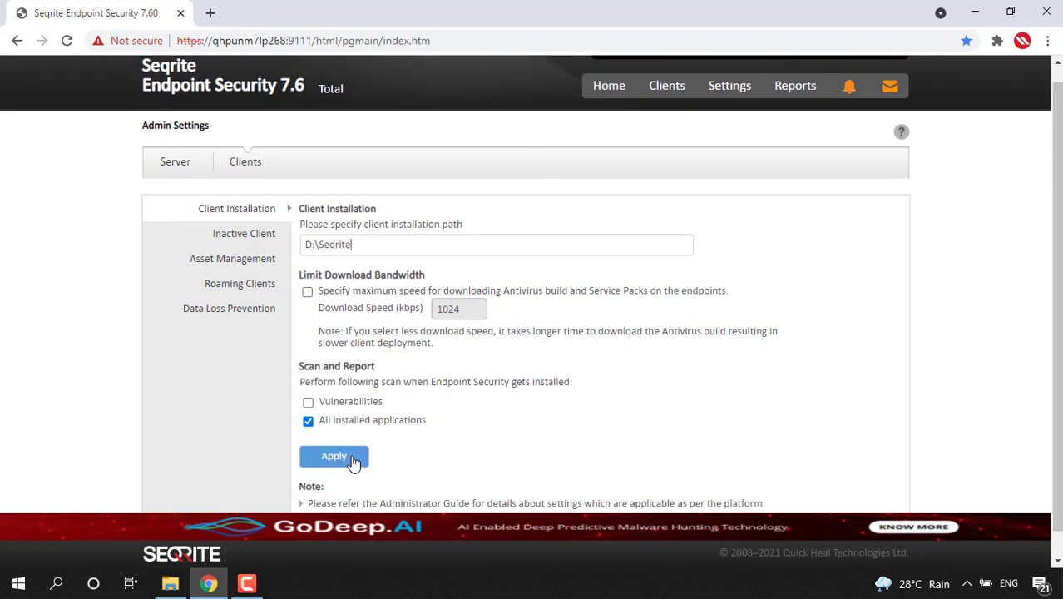
Apply the D:\Seqrite installation path and acknowledge the 'Settings saved successfully' message
left_click(332, 456)
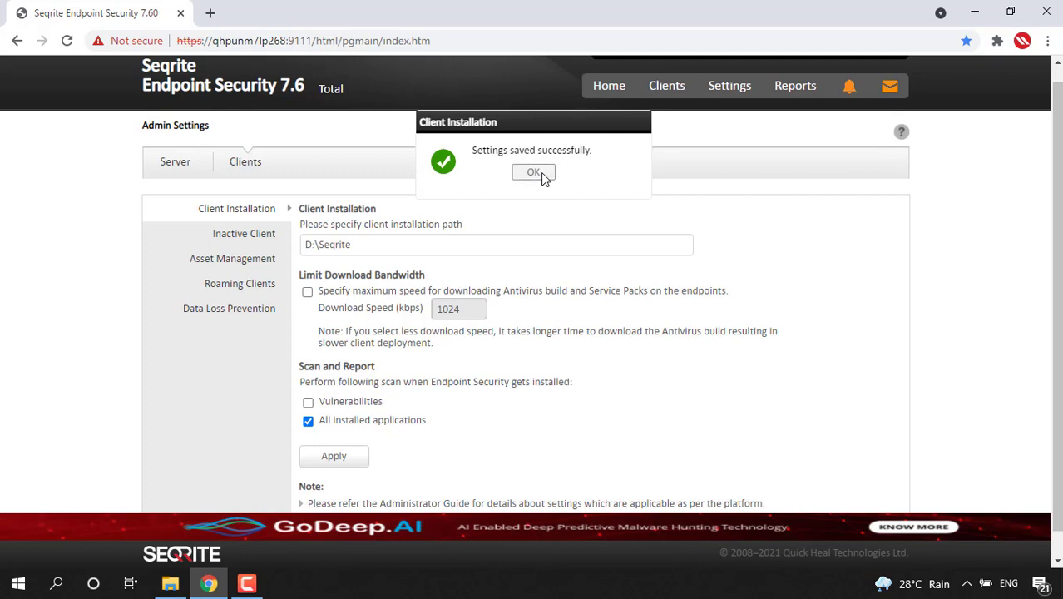
left_click(532, 172)
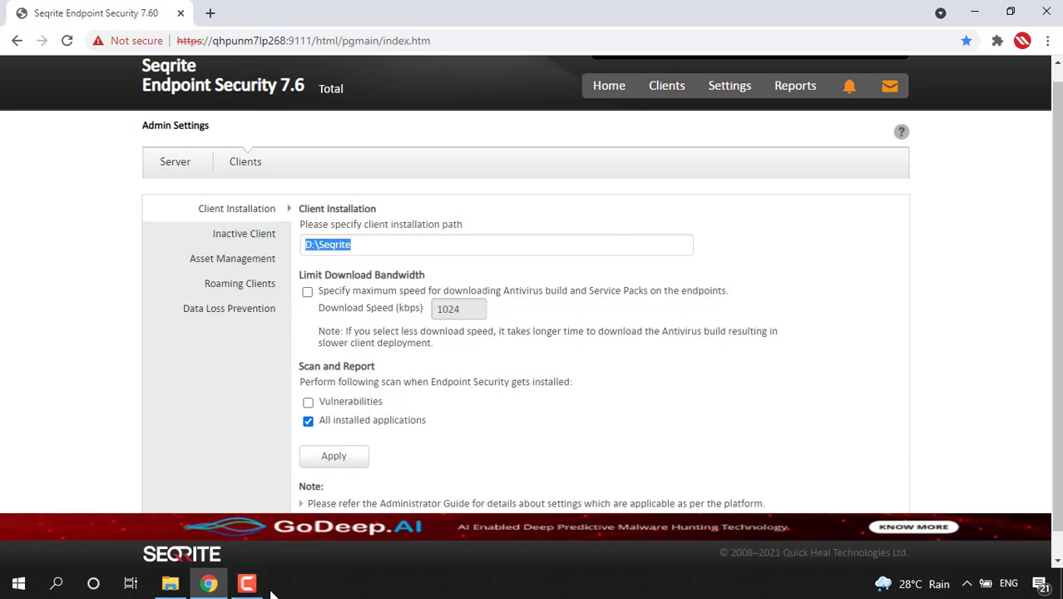
left_click(246, 582)
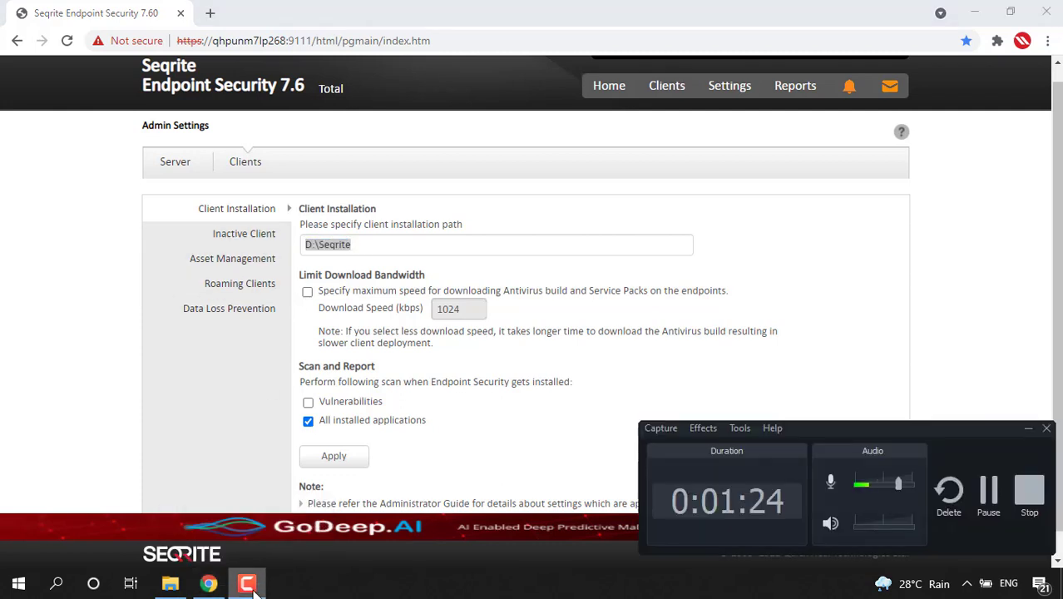